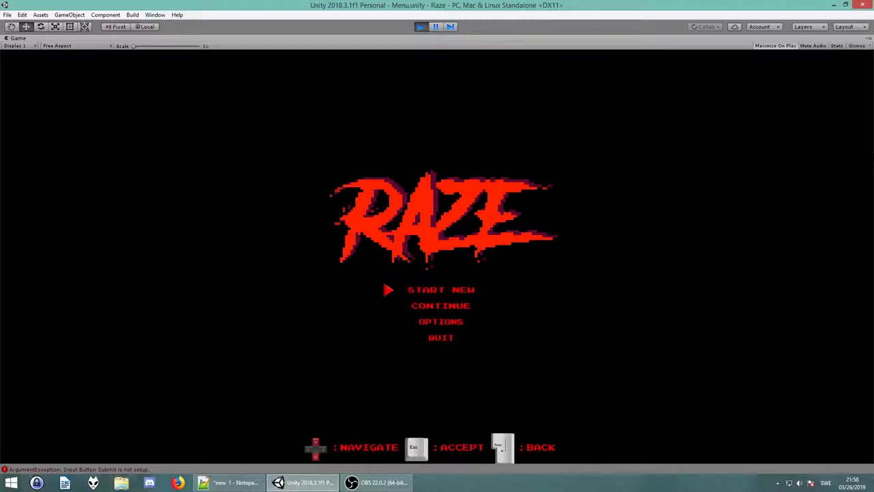
# Move through the Raze main menu entries and enter the Options screen.
pyautogui.press('Down')
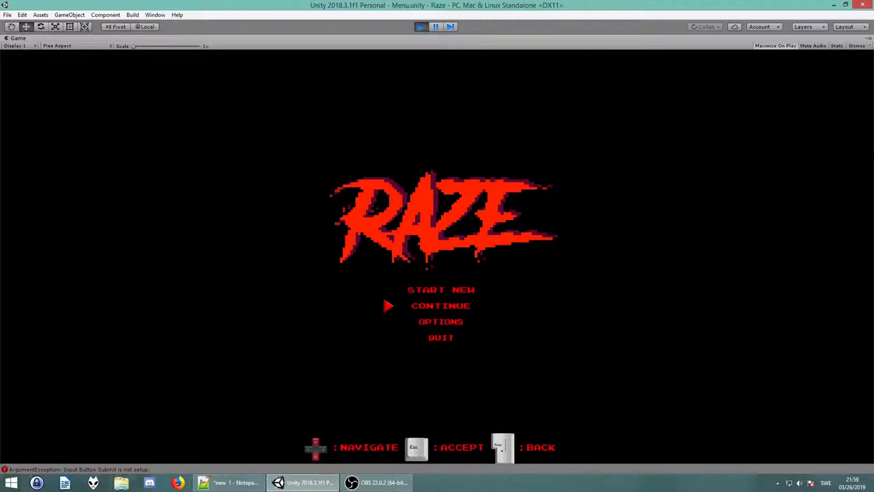
pyautogui.press('up')
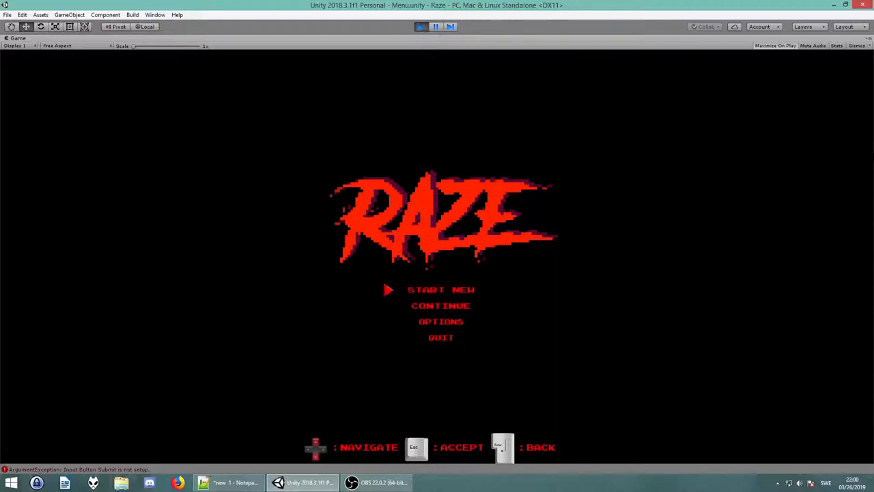
pyautogui.press('Down')
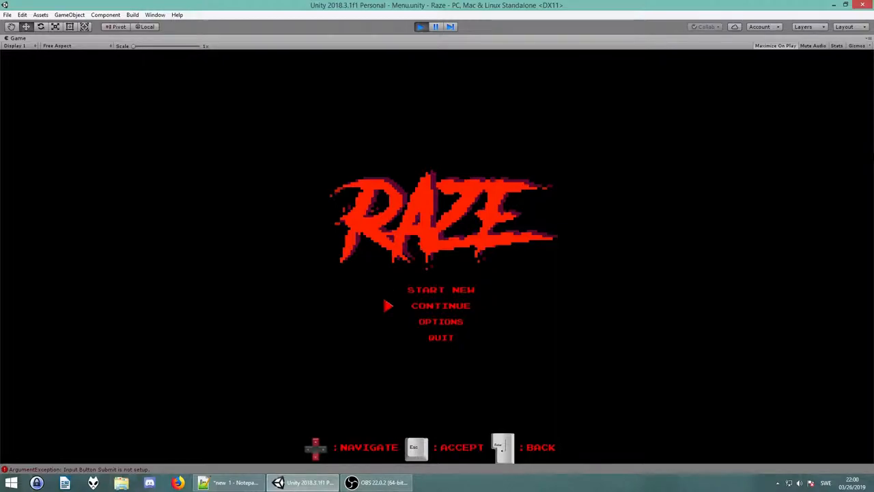
pyautogui.press('Down')
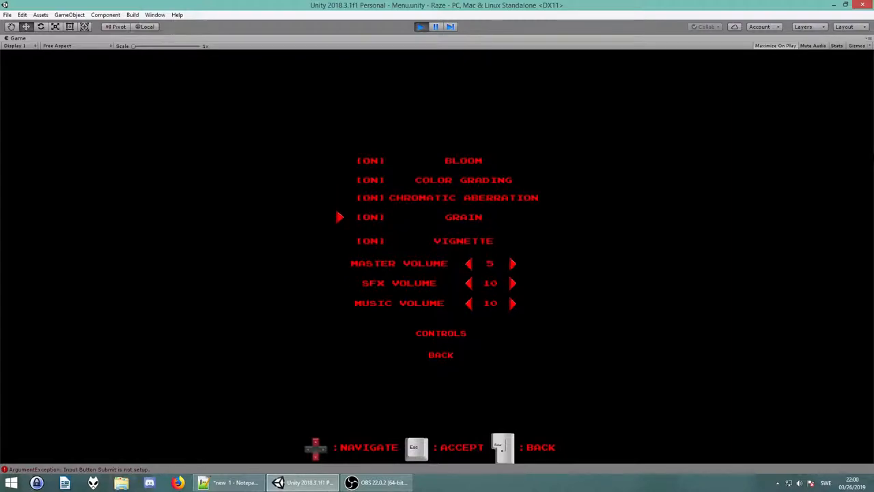
# Step the options cursor down past SFX volume to the Controls entry.
pyautogui.press('down')
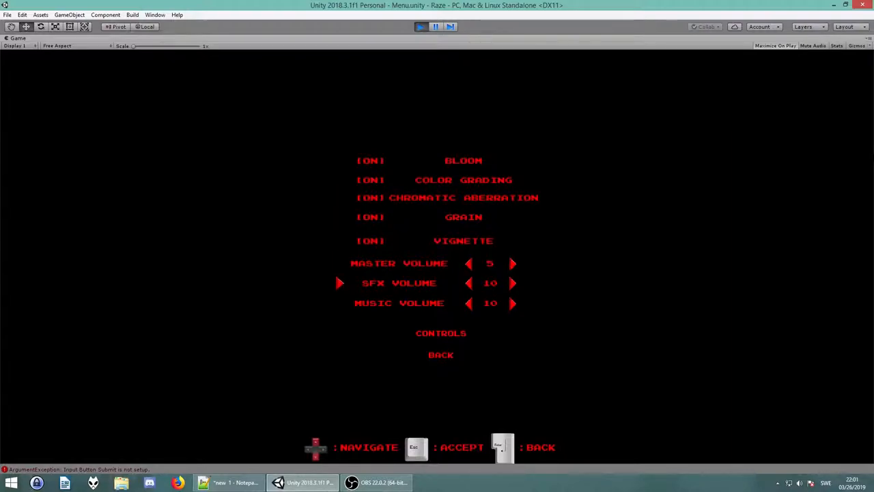
pyautogui.press('Down')
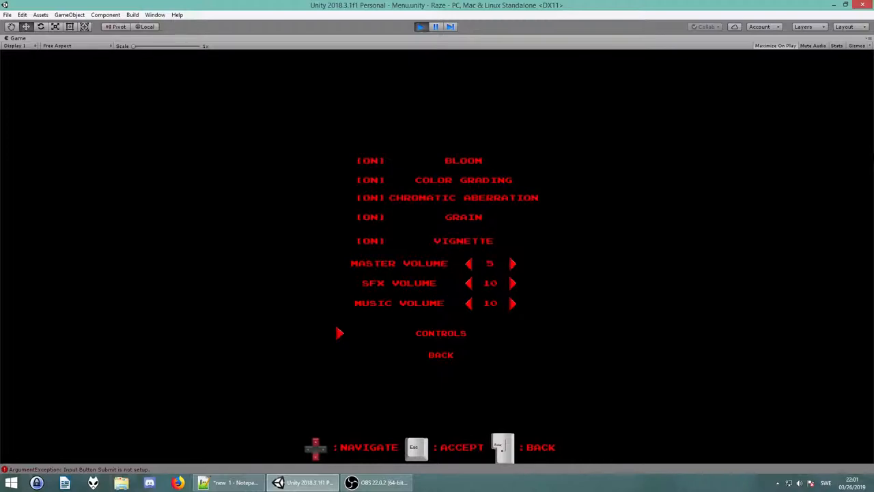
# View the joystick button bindings list, then go back to the options screen.
pyautogui.click(440, 333)
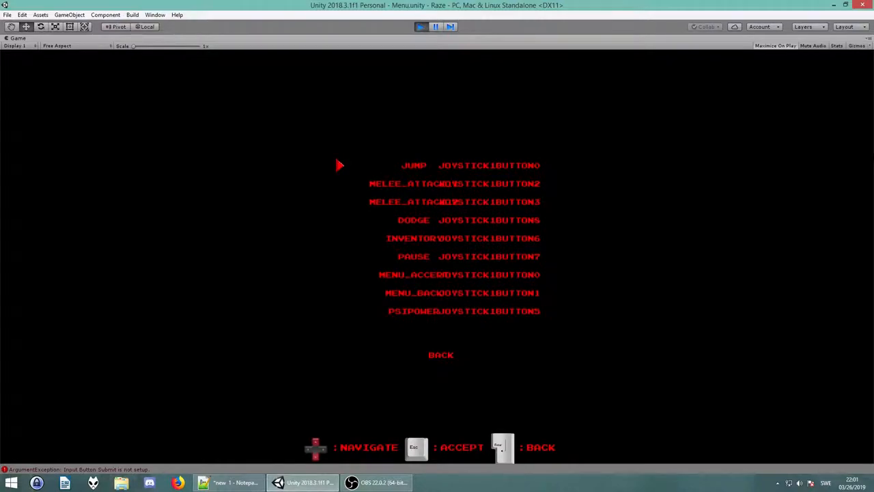
pyautogui.press('down')
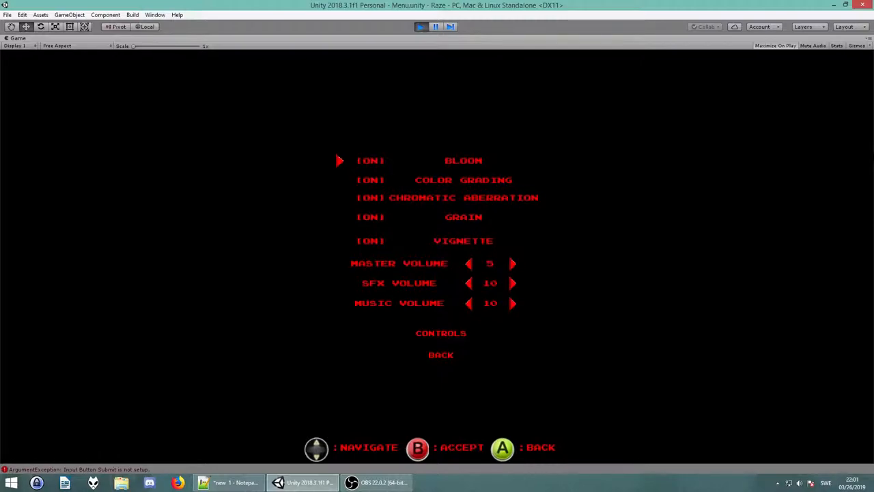
# Select Back in the options menu to return to the main menu with Start New highlighted.
pyautogui.press('down')
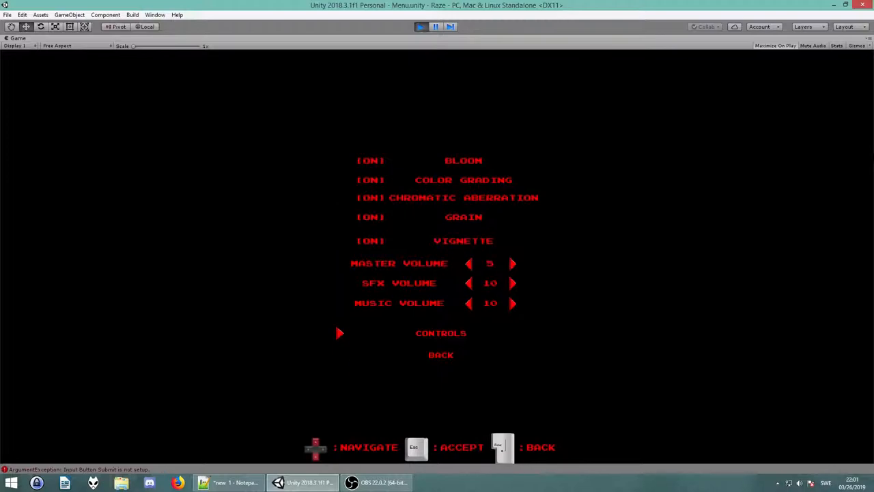
pyautogui.press('Down')
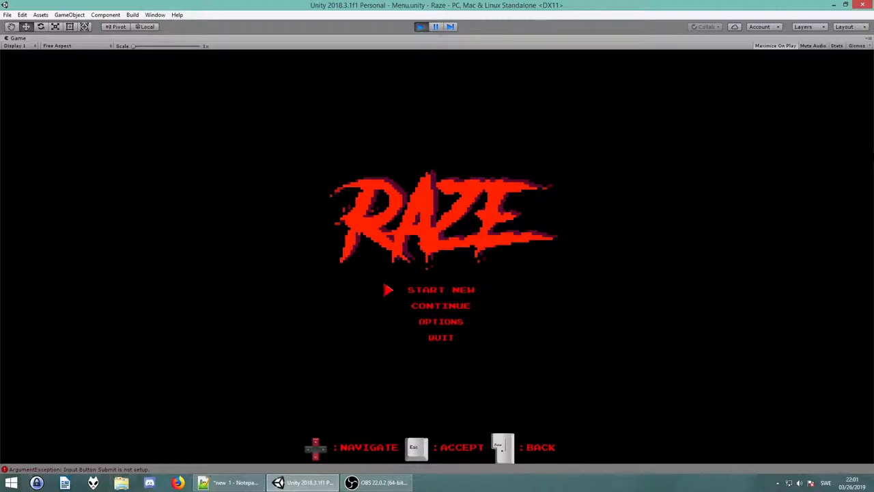
# Highlight Options on the main menu using the gamepad so prompts show controller buttons.
pyautogui.press('Down')
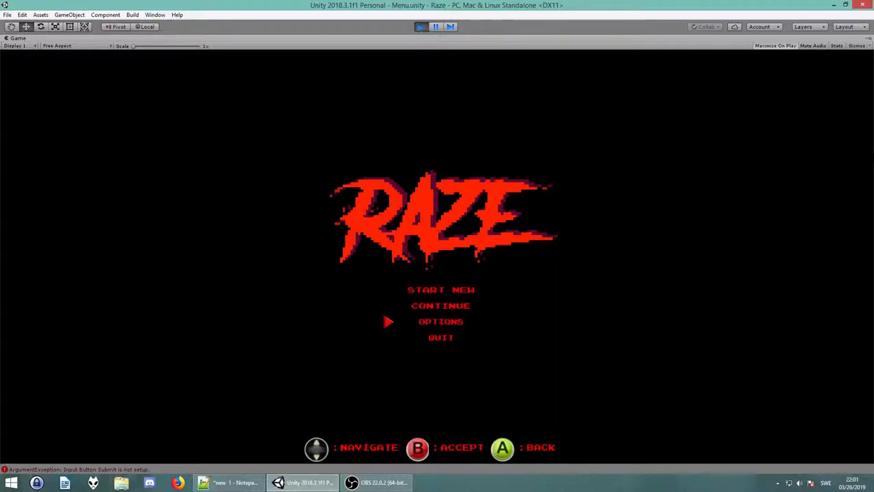
pyautogui.press('Down')
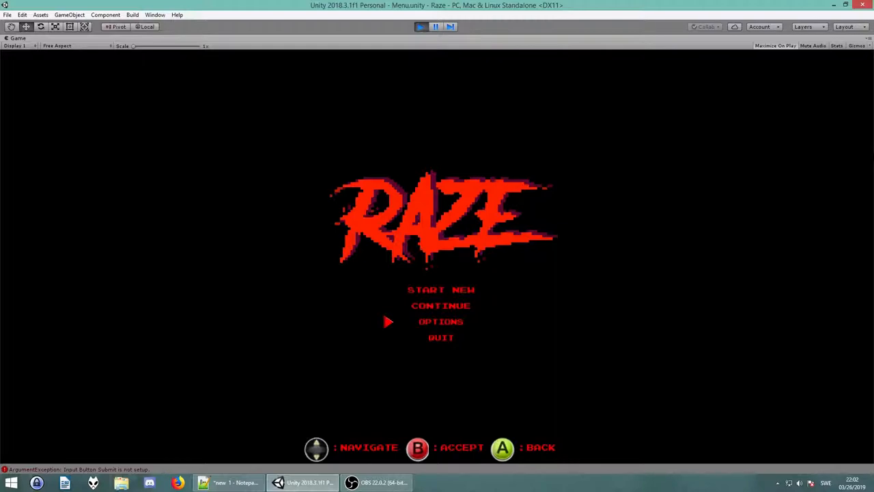
# Choose Start New and continue past the story intro to reach the level loading screen.
pyautogui.press('up')
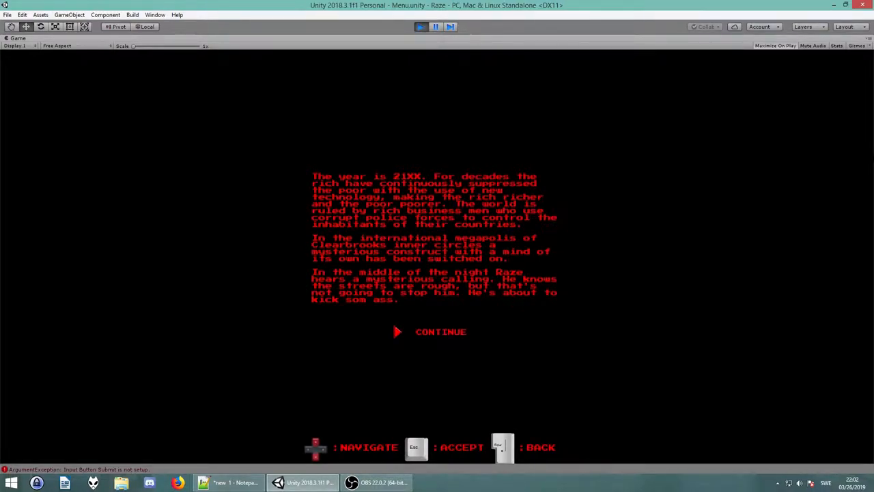
pyautogui.click(440, 332)
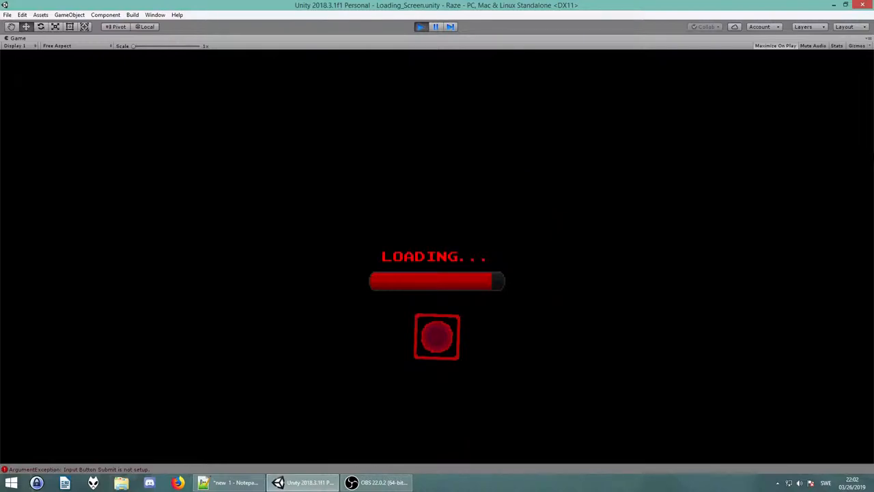